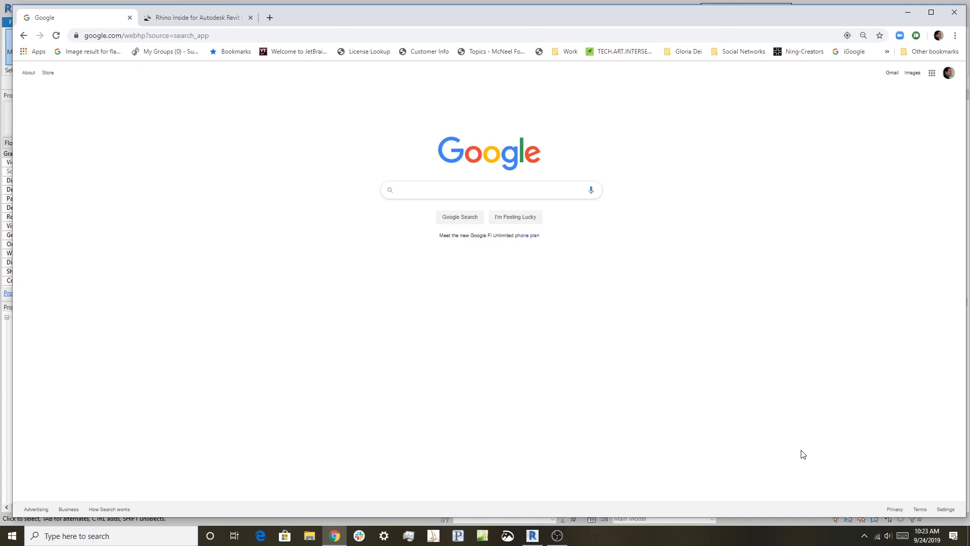
Search Google for 'rhino inside revit' and open the Rhino.Inside result on rhino3d.com
{"action": "left_click", "coordinate": [488, 190]}
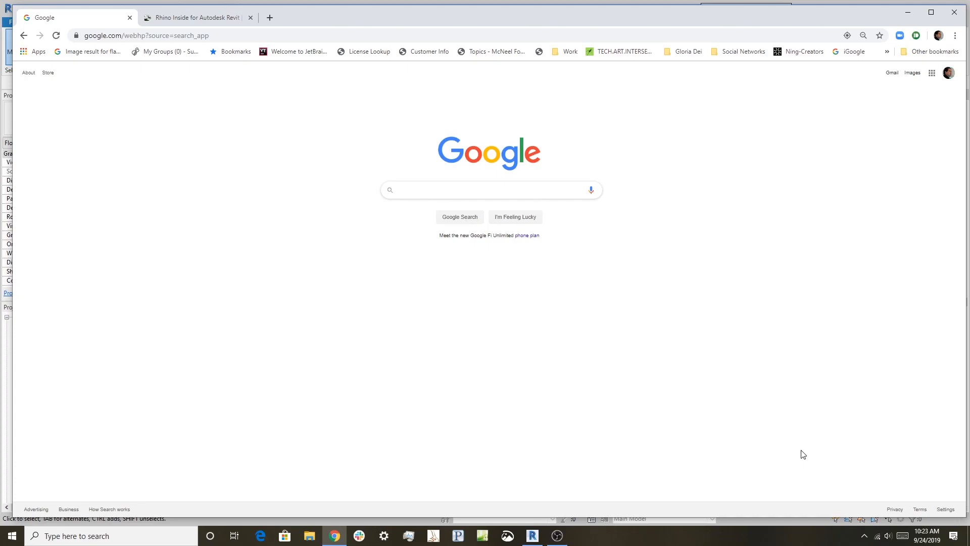
{"action": "left_click", "coordinate": [489, 190]}
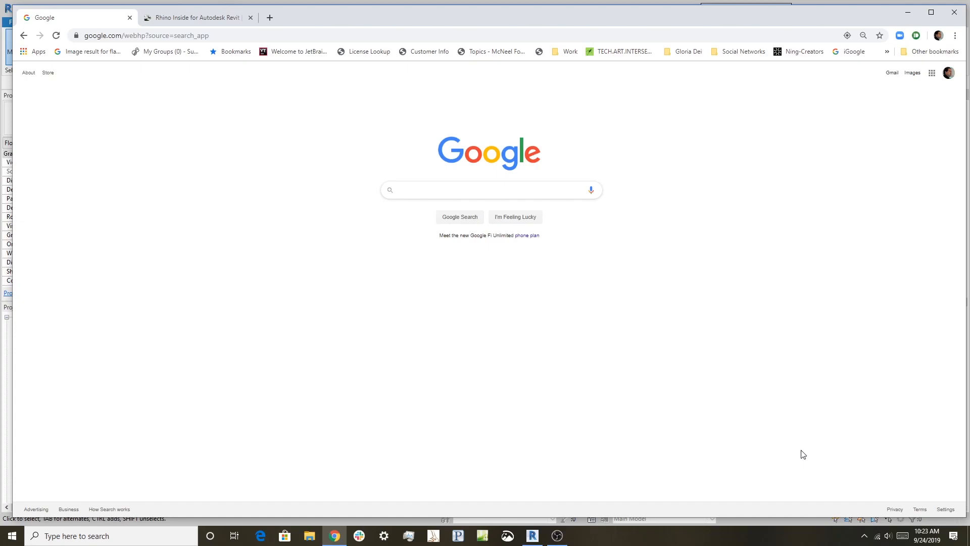
{"action": "left_click", "coordinate": [488, 190]}
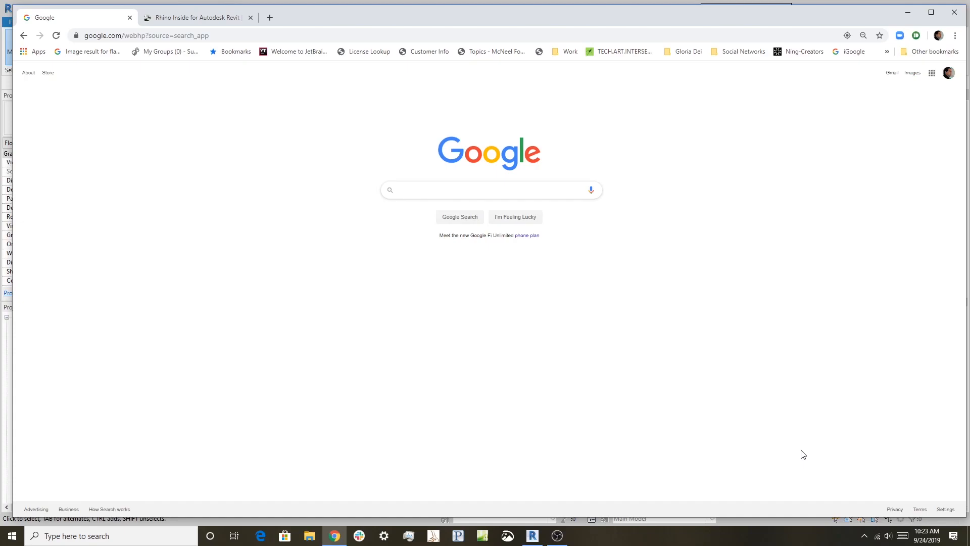
{"action": "left_click", "coordinate": [489, 190]}
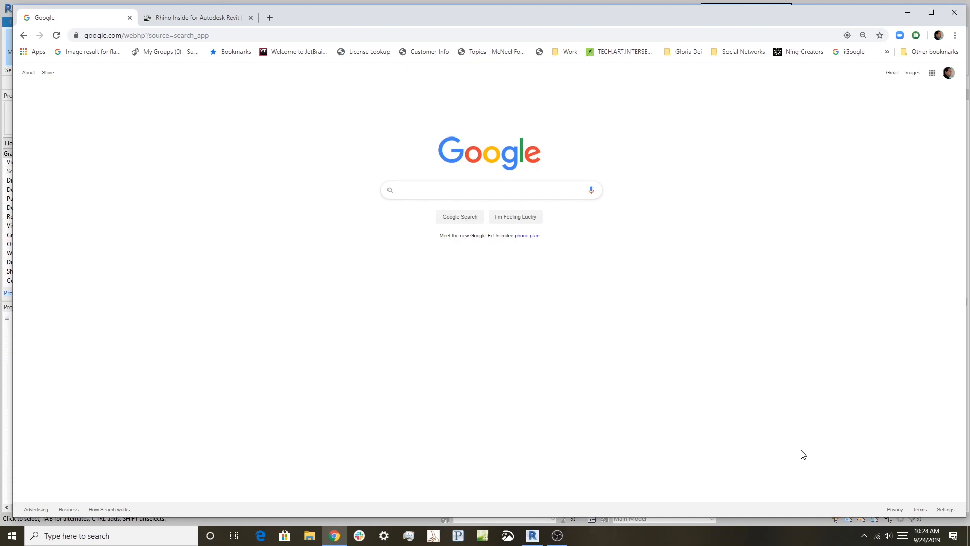
{"action": "left_click", "coordinate": [488, 190]}
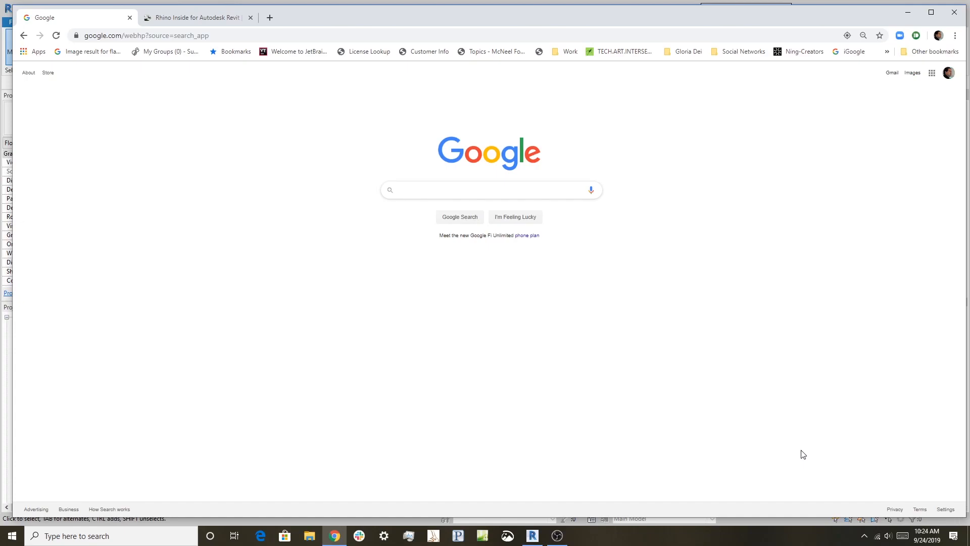
{"action": "mouse_move", "coordinate": [269, 64]}
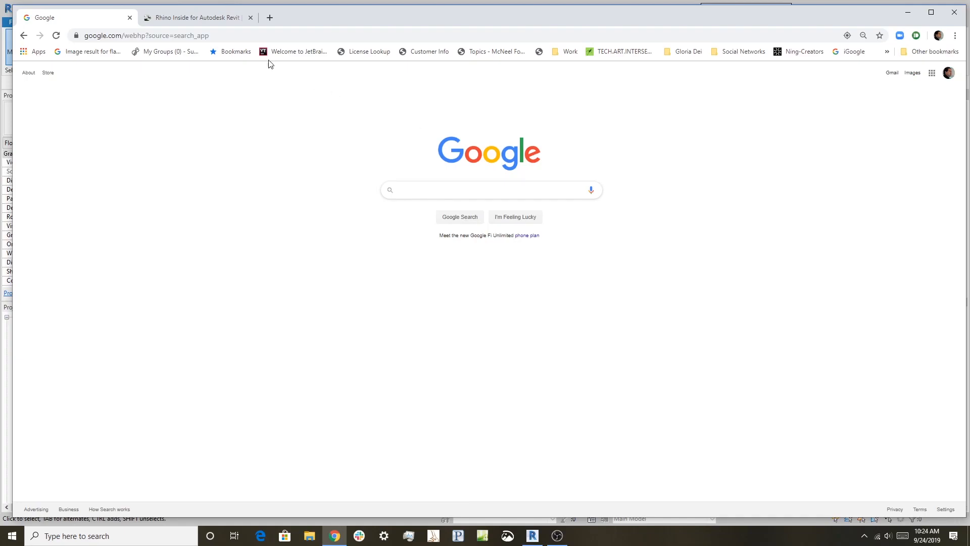
{"action": "left_click", "coordinate": [145, 35]}
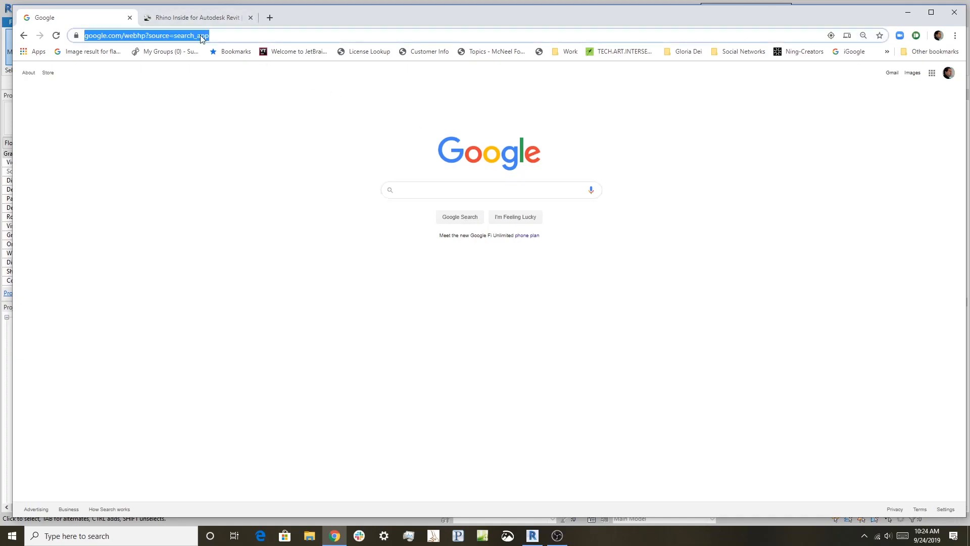
{"action": "type", "text": "rhino inside revit"}
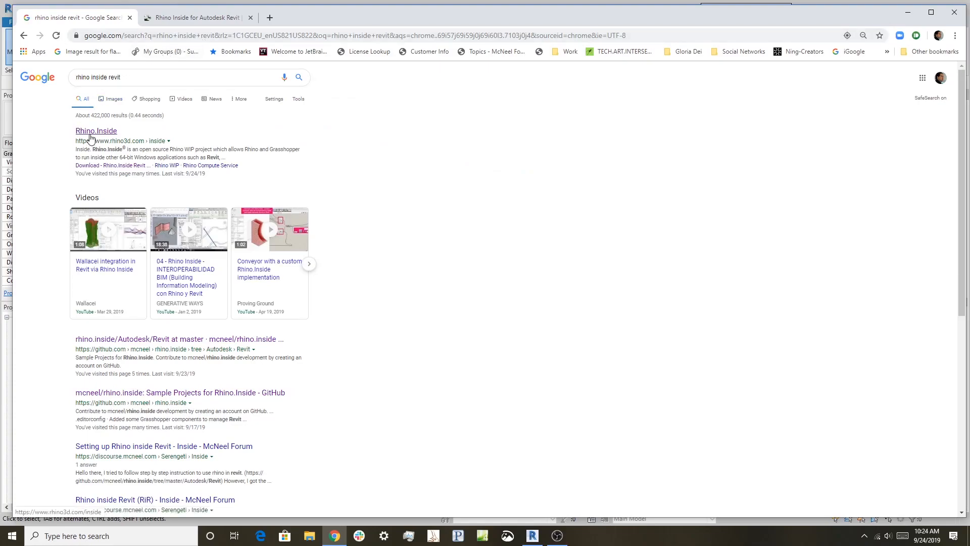
{"action": "left_click", "coordinate": [96, 130]}
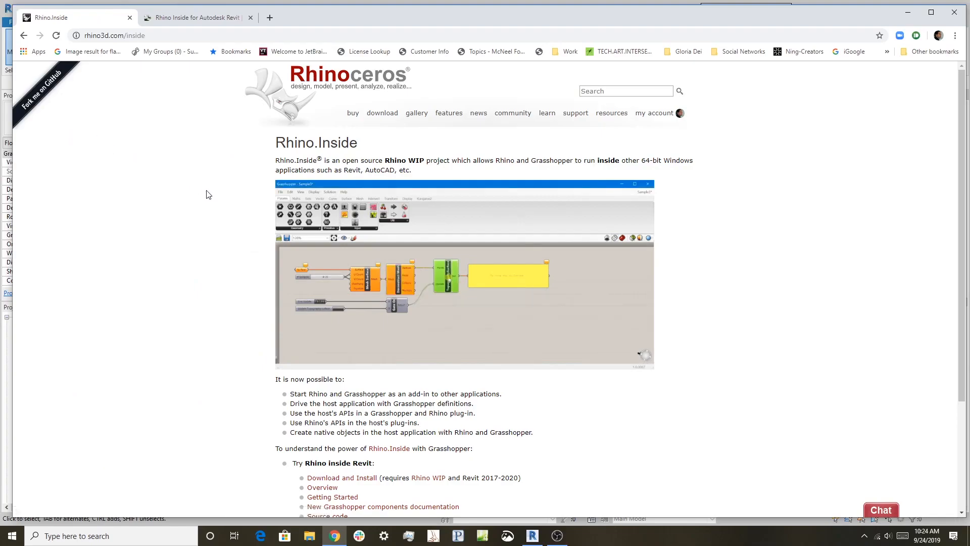
Scroll the Rhino.Inside page down to the 'Try Rhino inside Revit' links
{"action": "scroll", "scroll_direction": "down", "scroll_amount": 3}
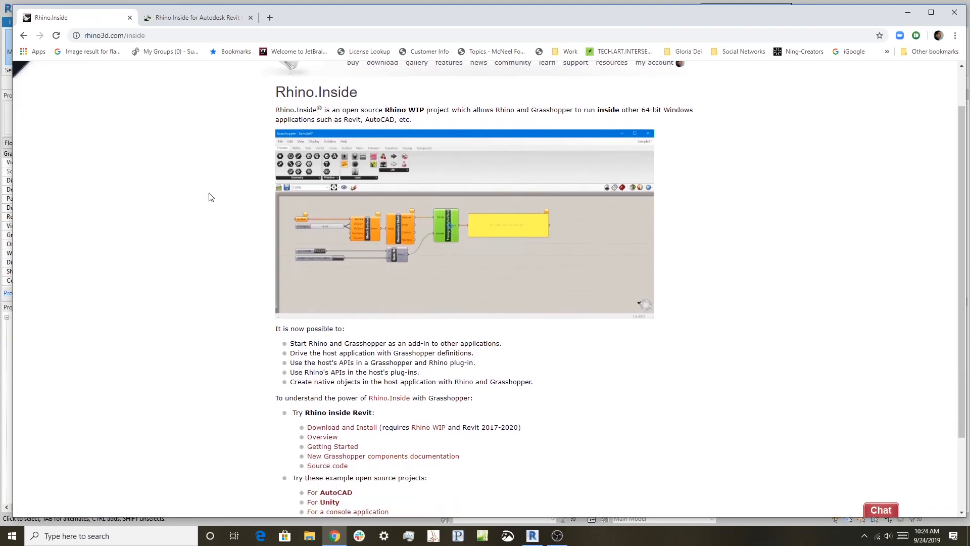
{"action": "scroll", "scroll_direction": "down", "scroll_amount": 3}
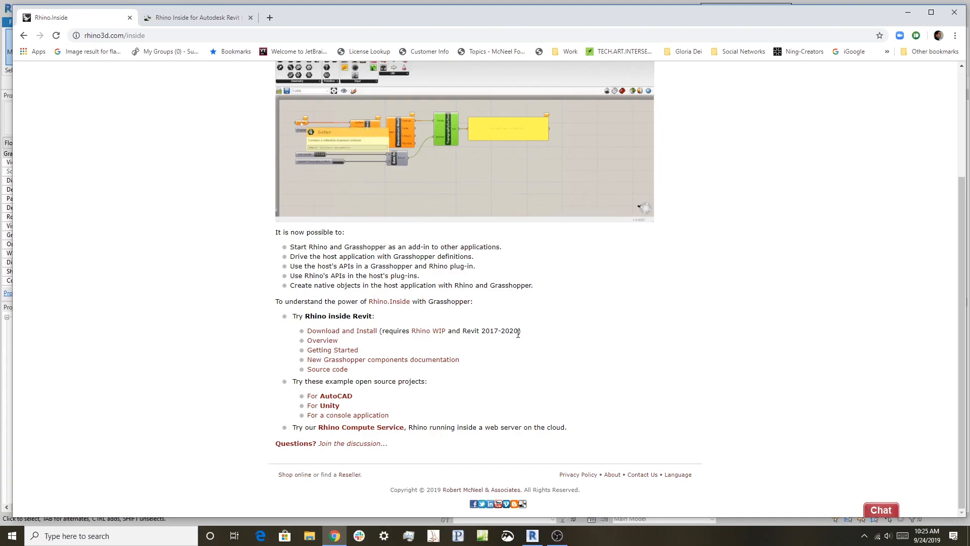
{"action": "mouse_move", "coordinate": [430, 334]}
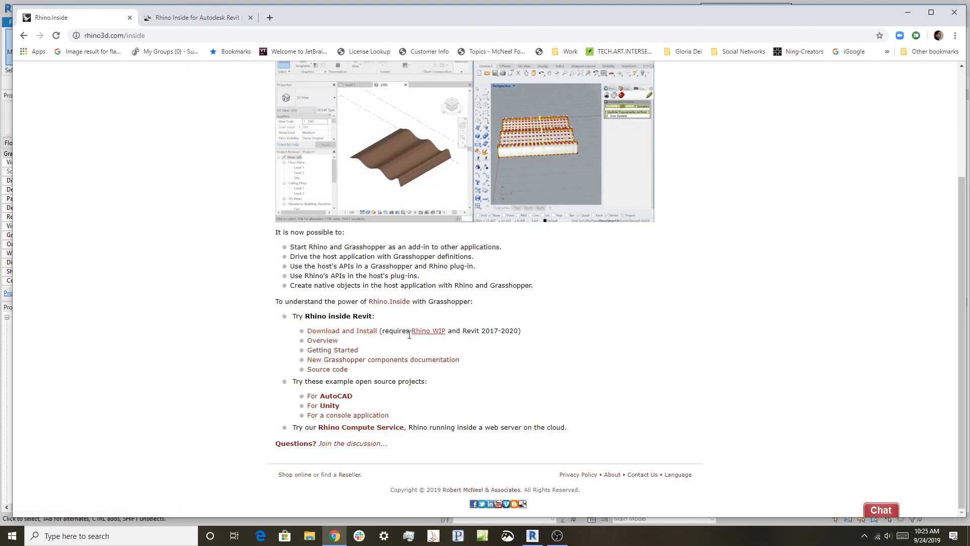
{"action": "mouse_move", "coordinate": [341, 339]}
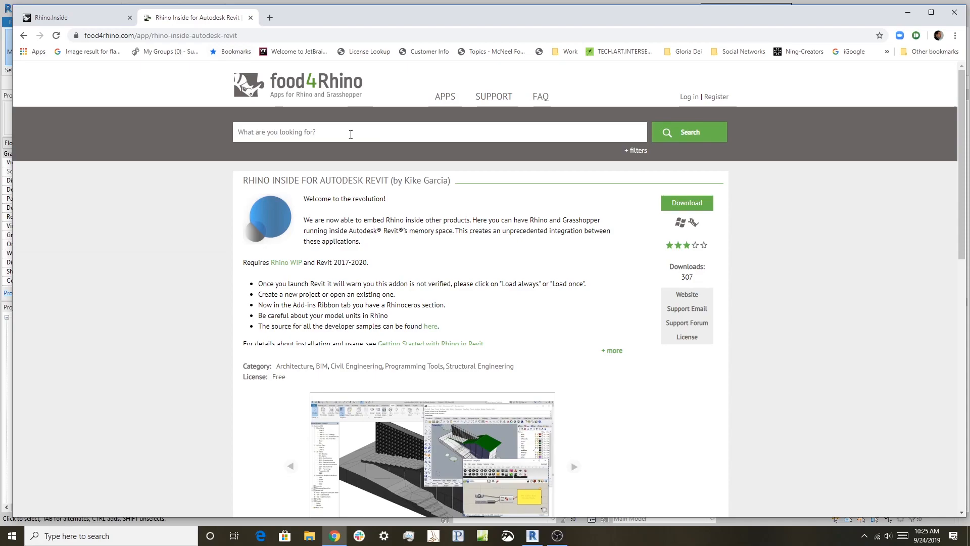
{"action": "mouse_move", "coordinate": [338, 326]}
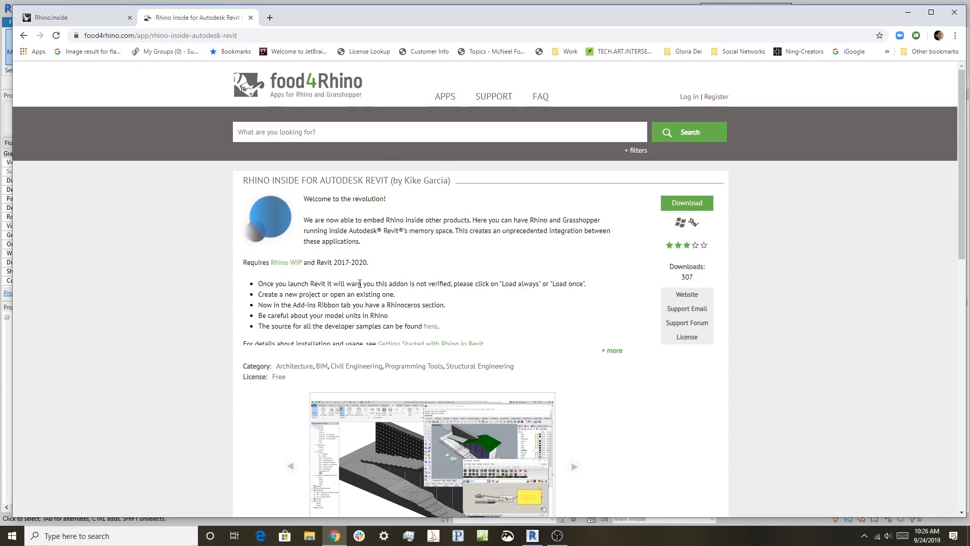
{"action": "mouse_move", "coordinate": [508, 320]}
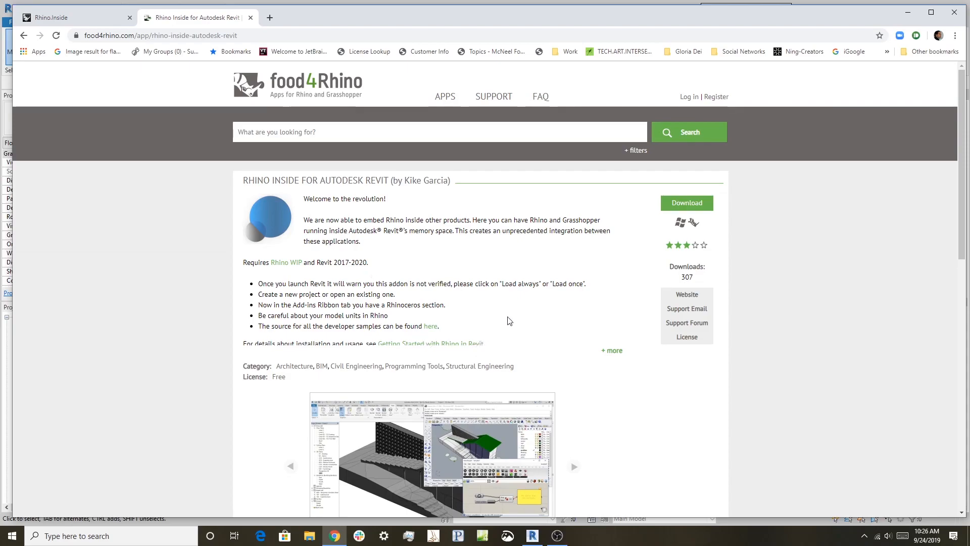
{"action": "mouse_move", "coordinate": [465, 248]}
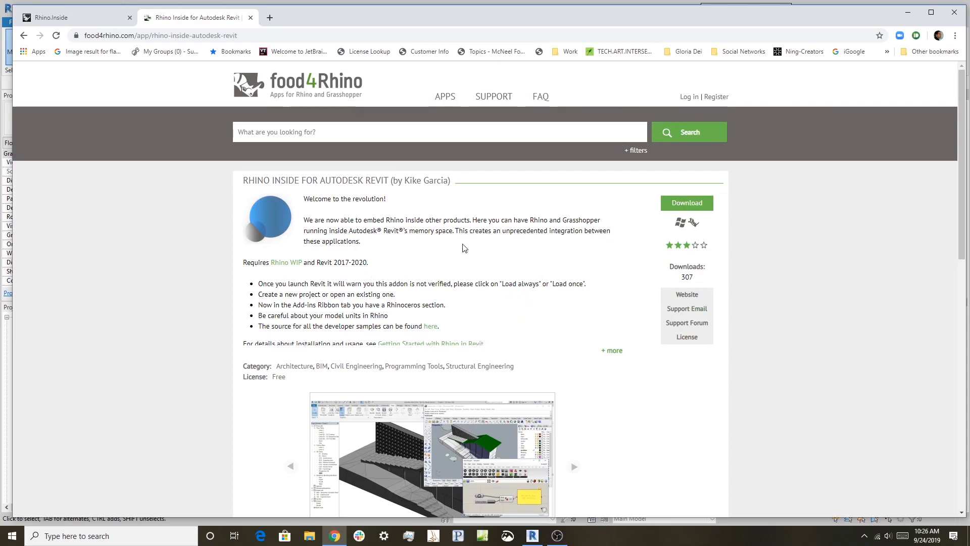
Scroll the food4Rhino Rhino Inside for Autodesk Revit page to its download and requirements
{"action": "scroll", "scroll_direction": "down", "scroll_amount": 3}
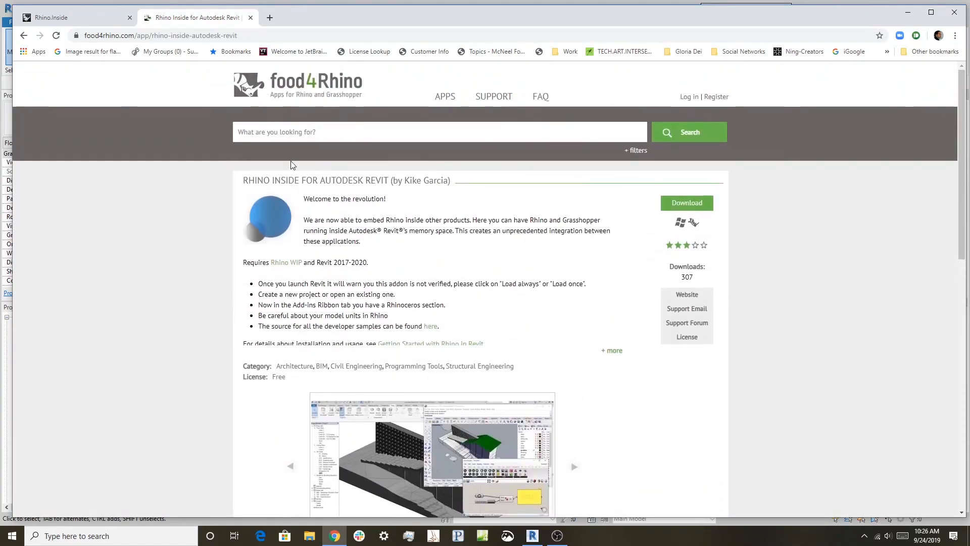
{"action": "mouse_move", "coordinate": [171, 175]}
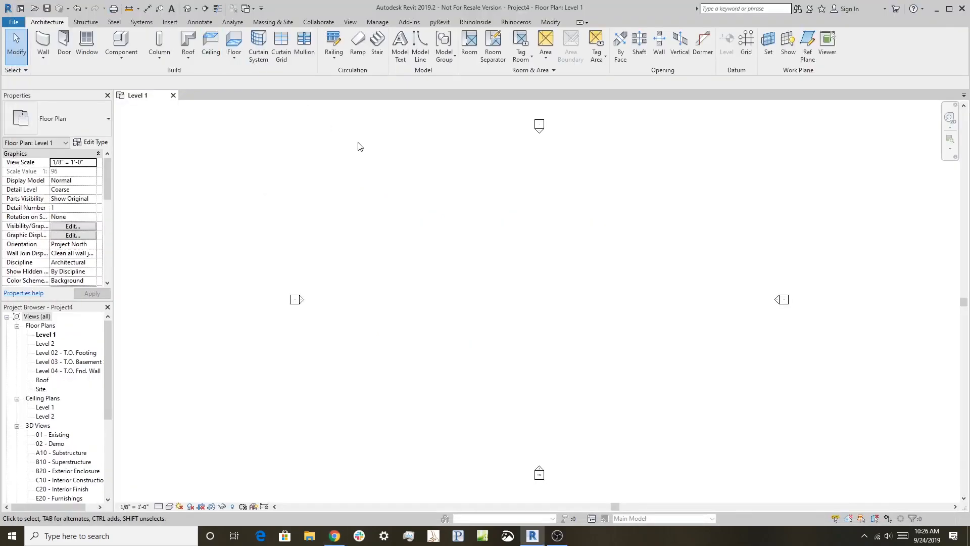
{"action": "mouse_move", "coordinate": [544, 417]}
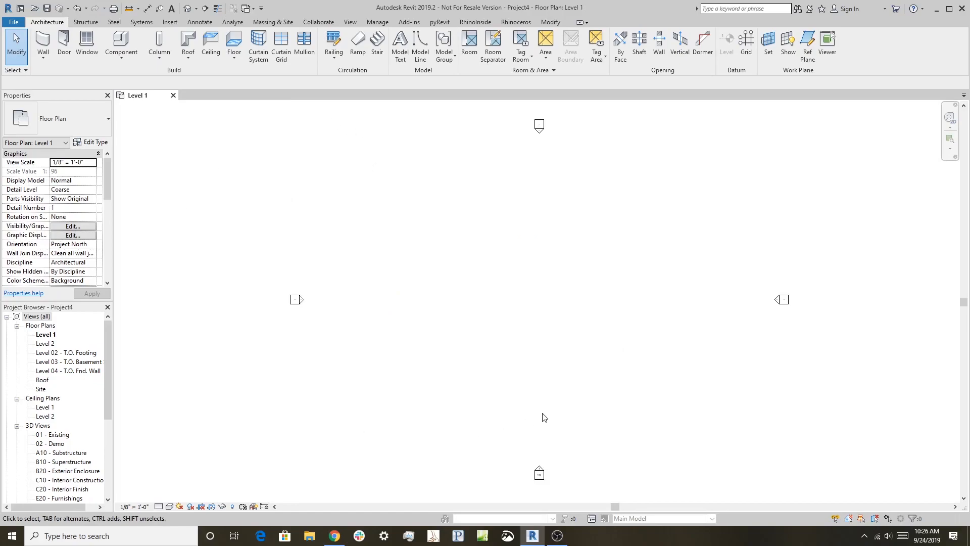
{"action": "mouse_move", "coordinate": [609, 295]}
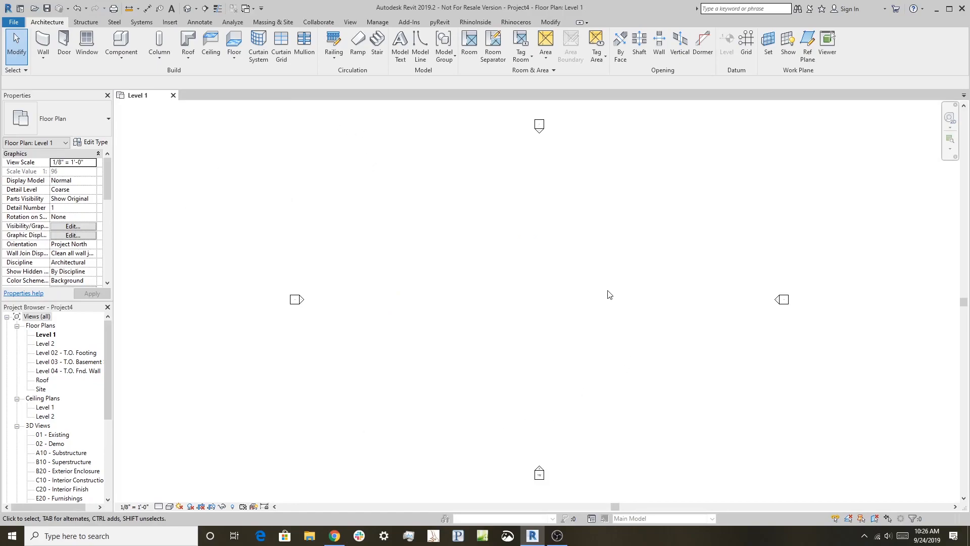
Show Revit's Add-Ins ribbon to find the Rhinoceros panel with its Rhino command
{"action": "left_click", "coordinate": [409, 22]}
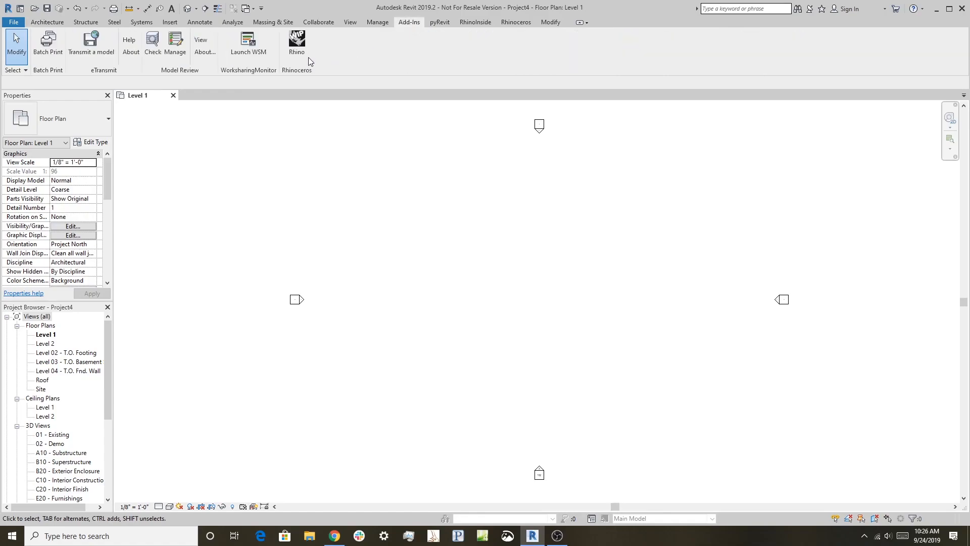
{"action": "mouse_move", "coordinate": [297, 41]}
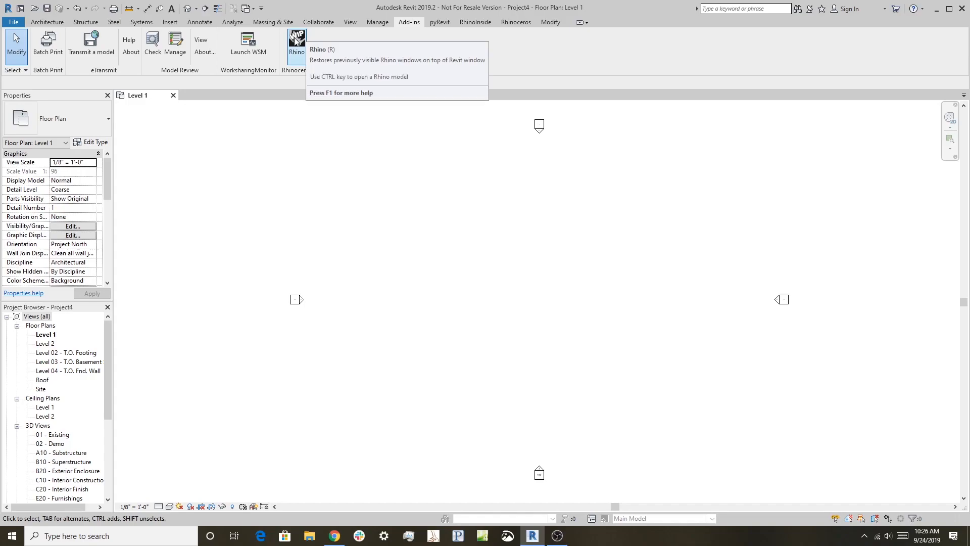
{"action": "mouse_move", "coordinate": [297, 42]}
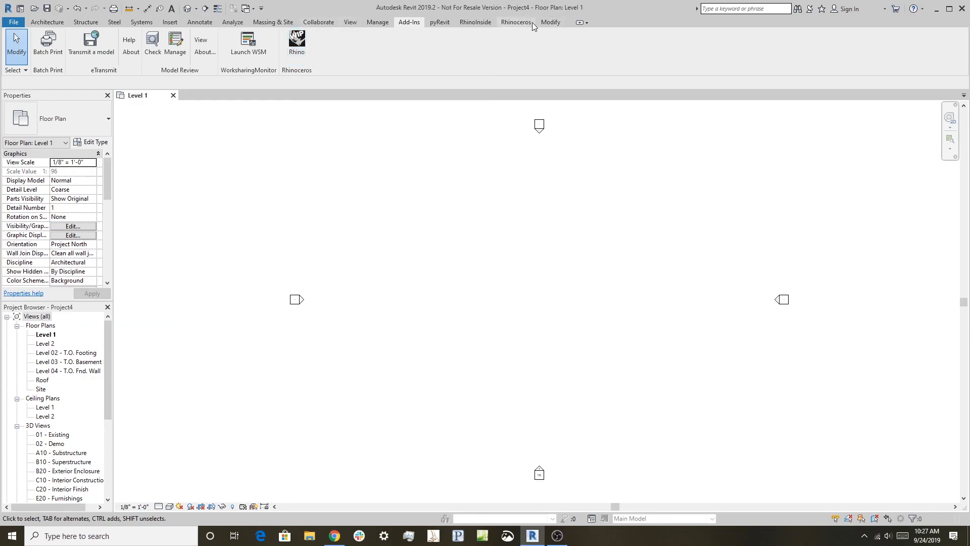
{"action": "mouse_move", "coordinate": [521, 27]}
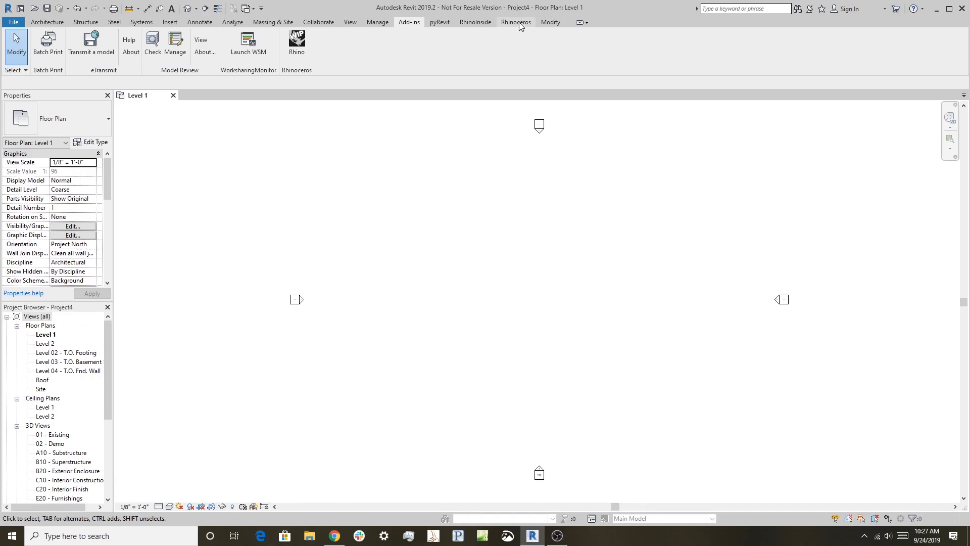
Switch to the Rhinoceros ribbon and launch the Rhino WIP window inside Revit
{"action": "left_click", "coordinate": [515, 21]}
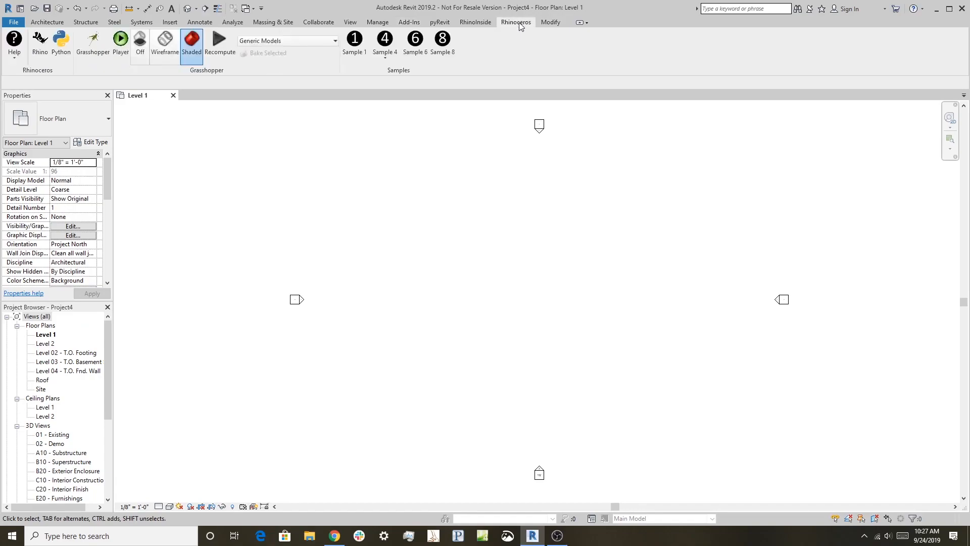
{"action": "mouse_move", "coordinate": [40, 43]}
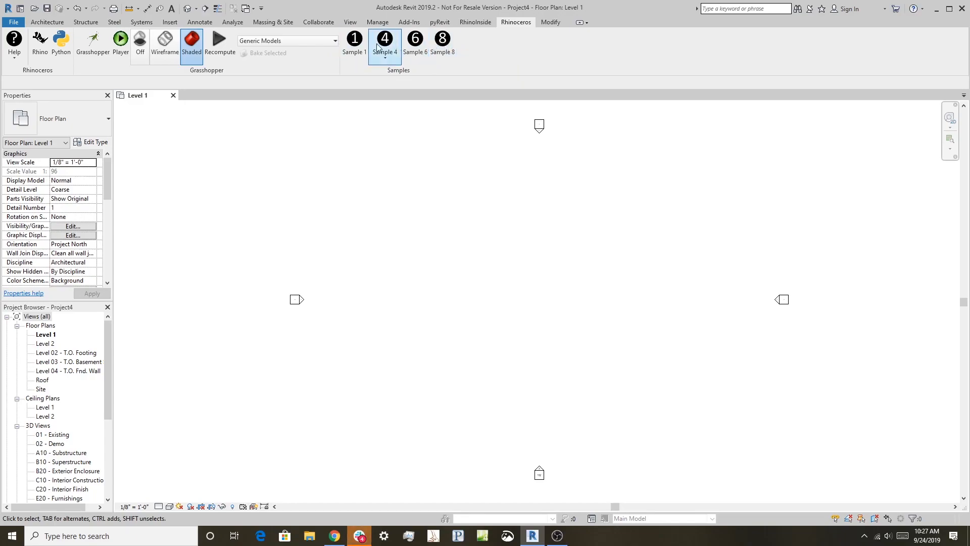
{"action": "mouse_move", "coordinate": [120, 38]}
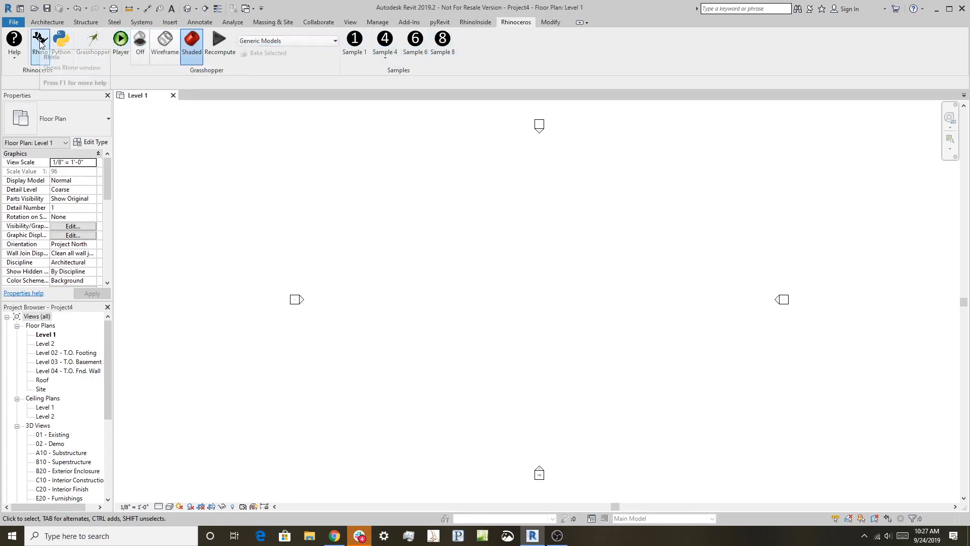
{"action": "left_click", "coordinate": [39, 40]}
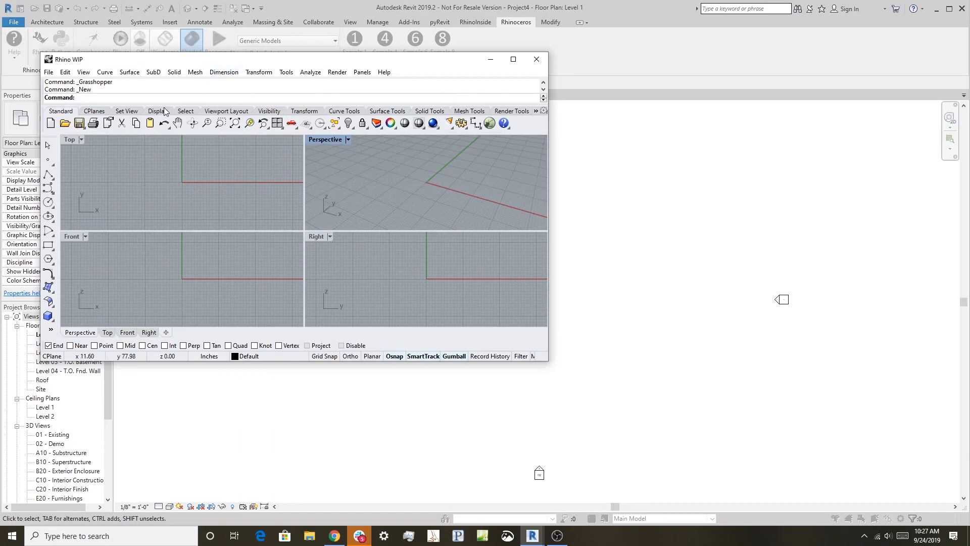
{"action": "mouse_move", "coordinate": [620, 156]}
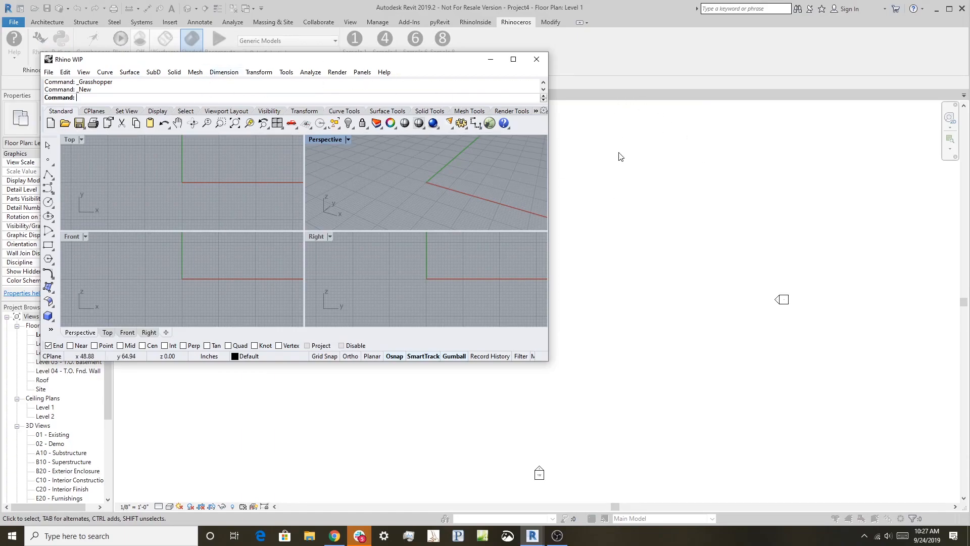
{"action": "mouse_move", "coordinate": [359, 157]}
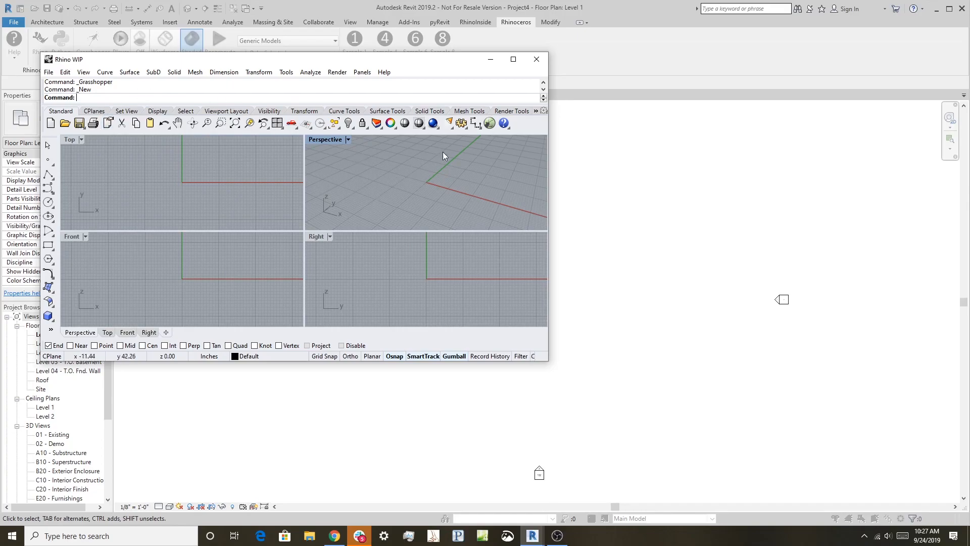
{"action": "mouse_move", "coordinate": [489, 122]}
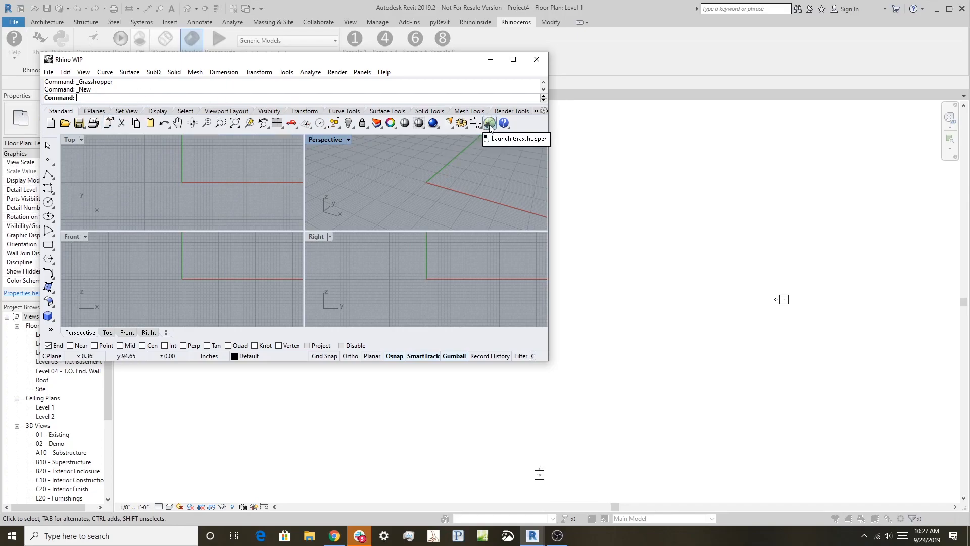
Launch Grasshopper and browse the Params and Revit Build, Document and Geometry component groups
{"action": "left_click", "coordinate": [488, 122]}
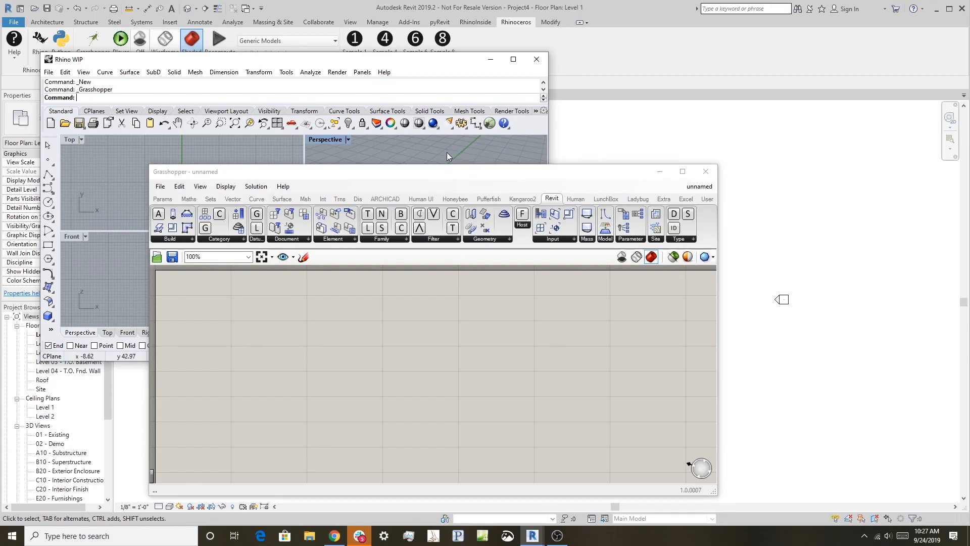
{"action": "mouse_move", "coordinate": [467, 180]}
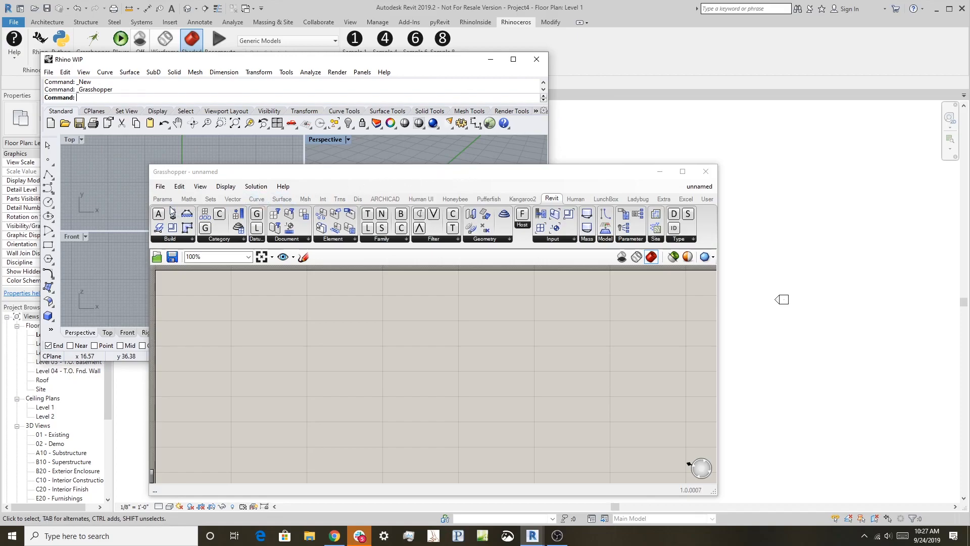
{"action": "left_click", "coordinate": [188, 198]}
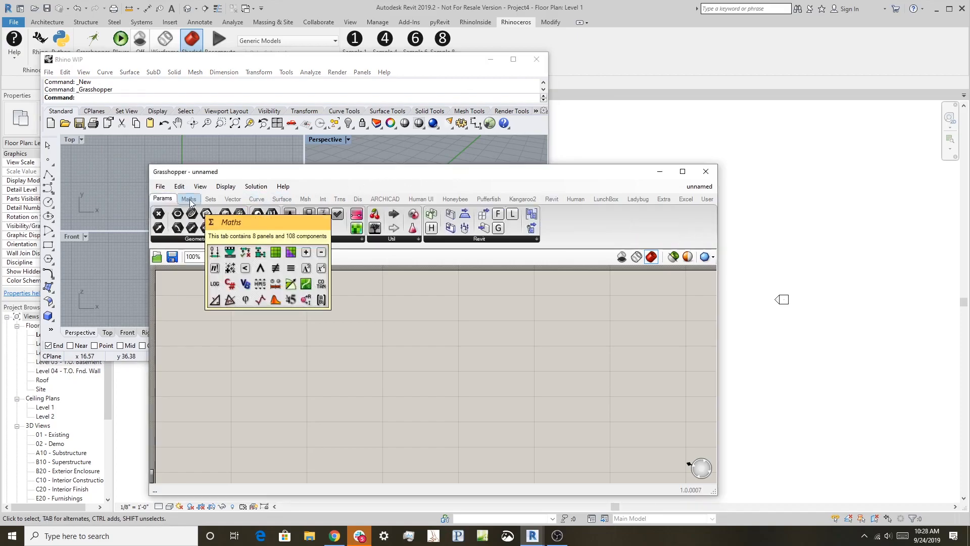
{"action": "left_click", "coordinate": [210, 199]}
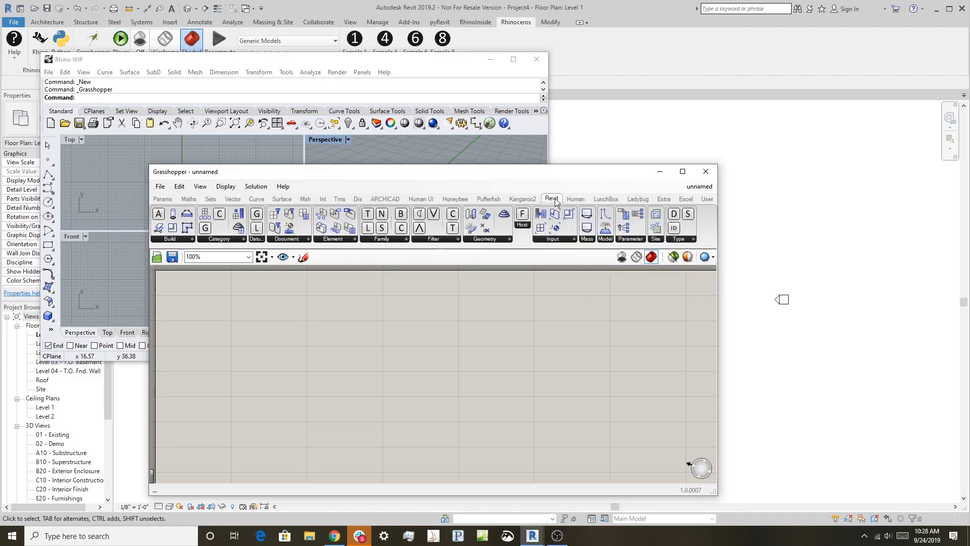
{"action": "mouse_move", "coordinate": [178, 241]}
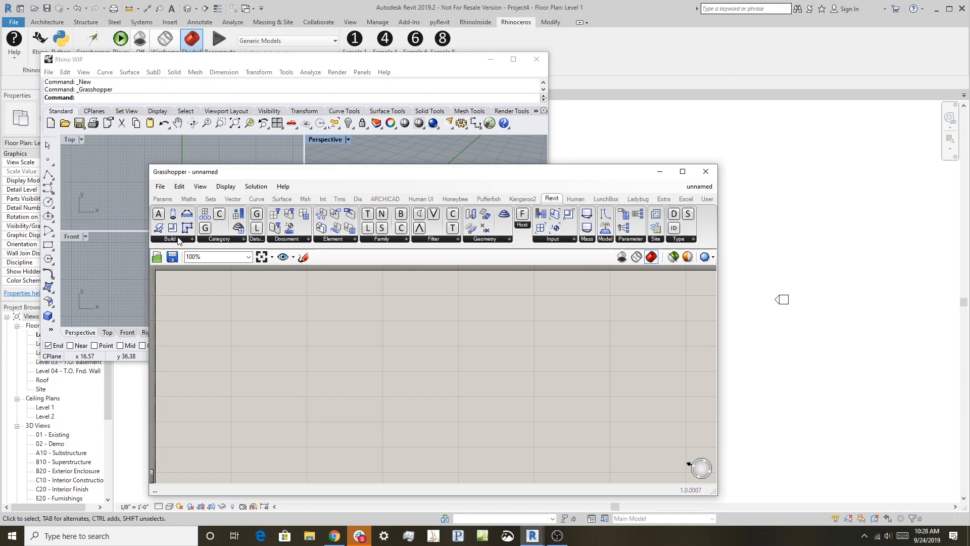
{"action": "left_click", "coordinate": [170, 239]}
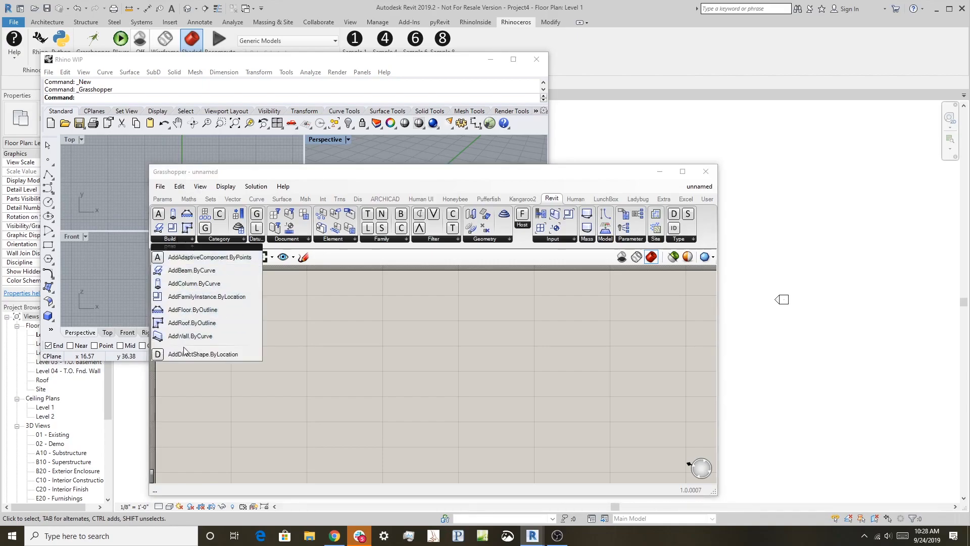
{"action": "mouse_move", "coordinate": [209, 257]}
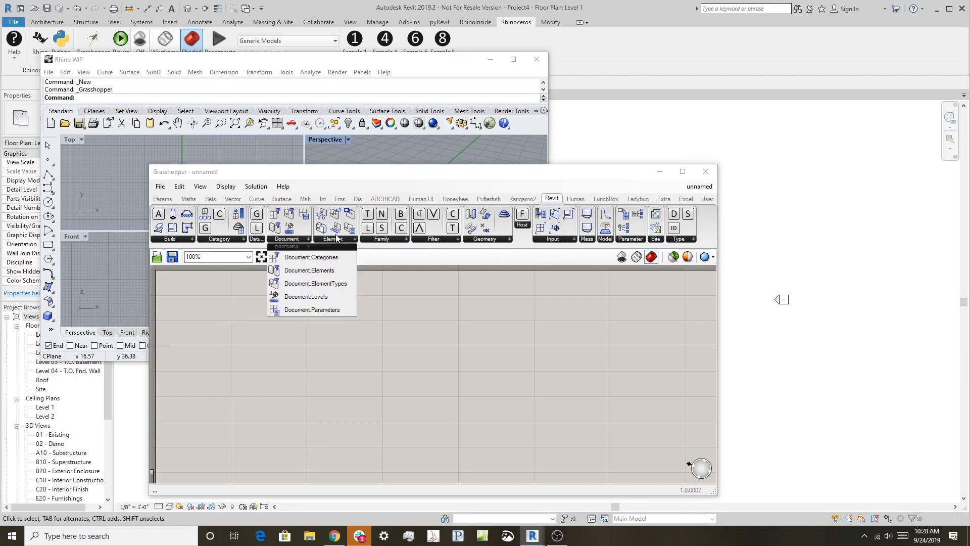
{"action": "left_click", "coordinate": [381, 239]}
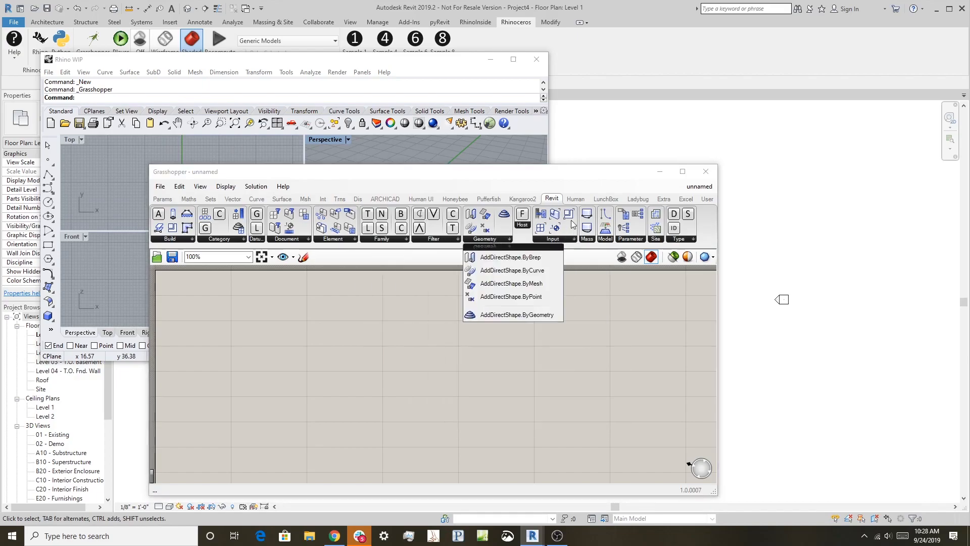
{"action": "mouse_move", "coordinate": [551, 198]}
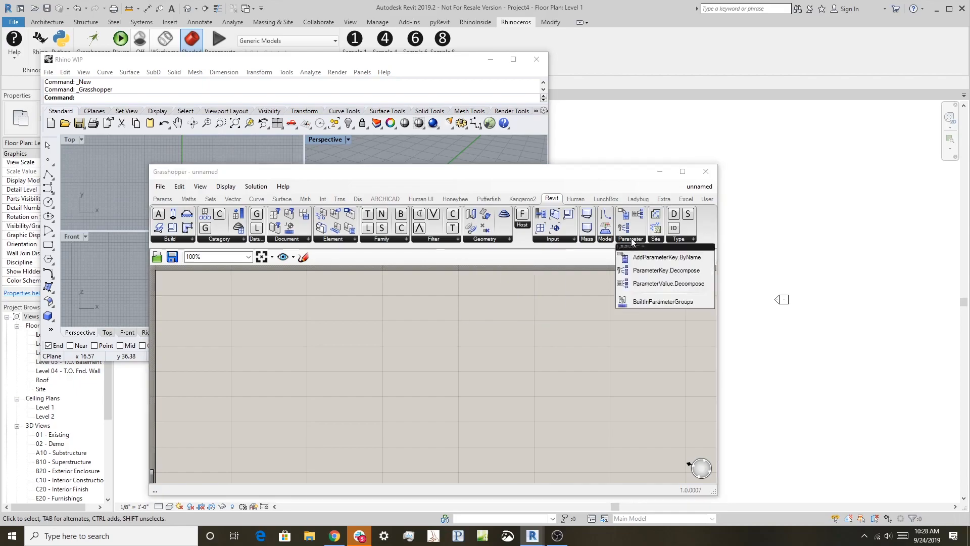
{"action": "mouse_move", "coordinate": [631, 242]}
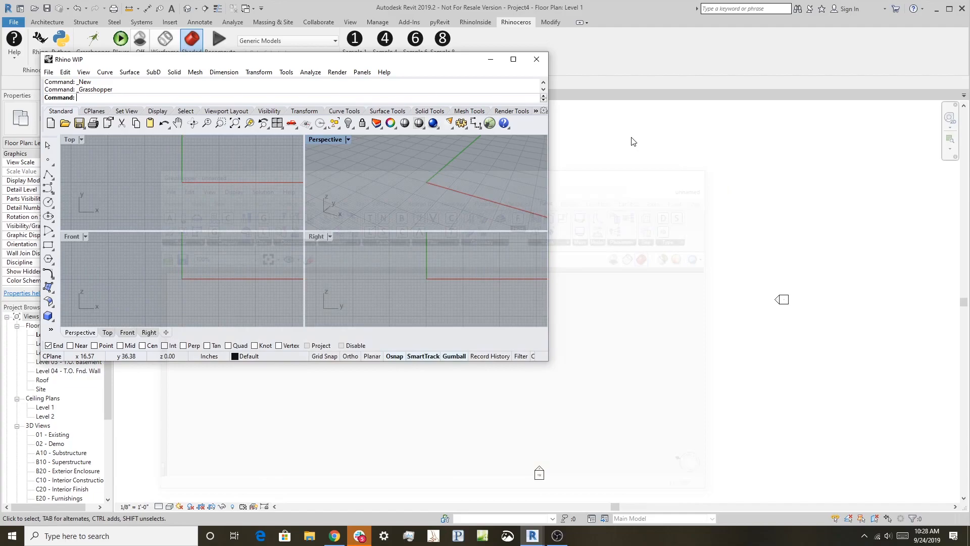
Close the Rhino window, reopen Grasshopper from the Rhinoceros ribbon, then close Grasshopper
{"action": "left_click", "coordinate": [535, 58]}
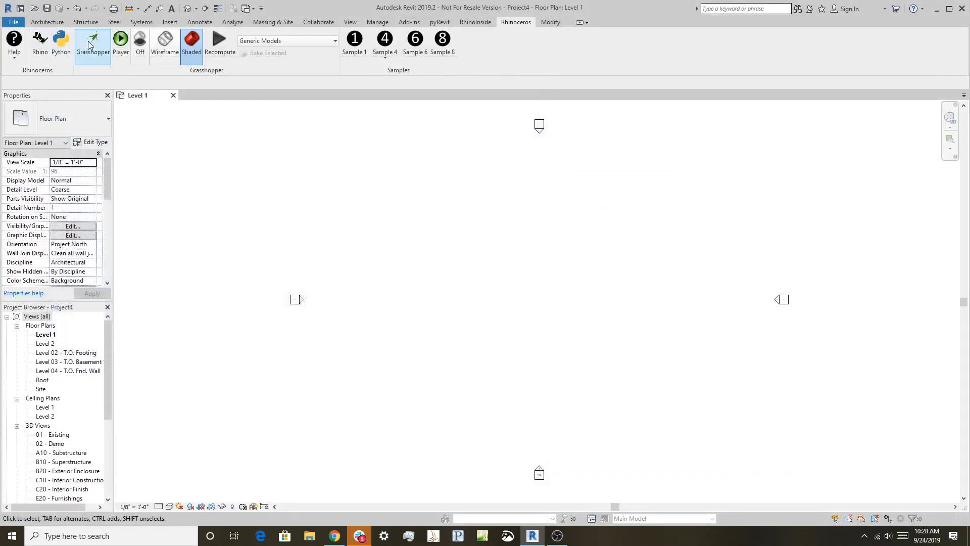
{"action": "left_click", "coordinate": [93, 43]}
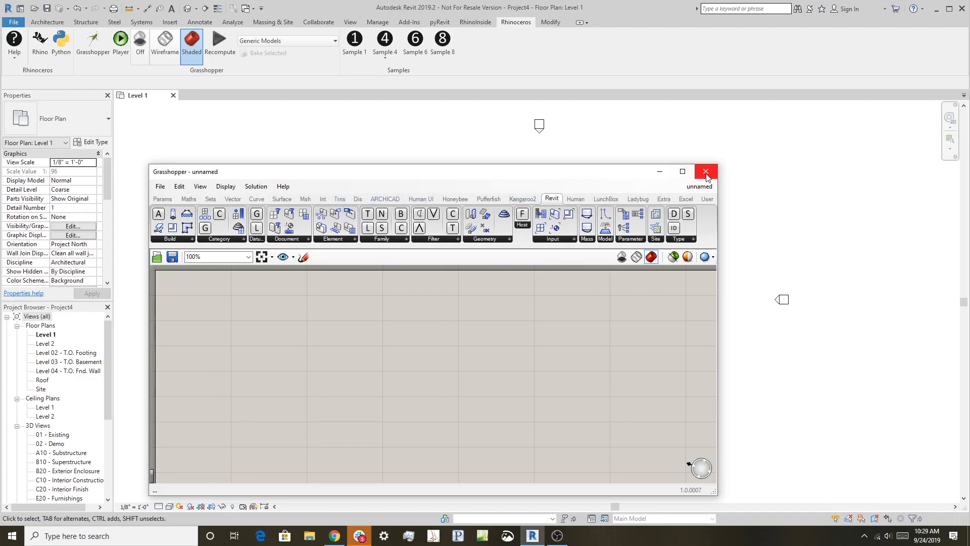
{"action": "left_click", "coordinate": [705, 172]}
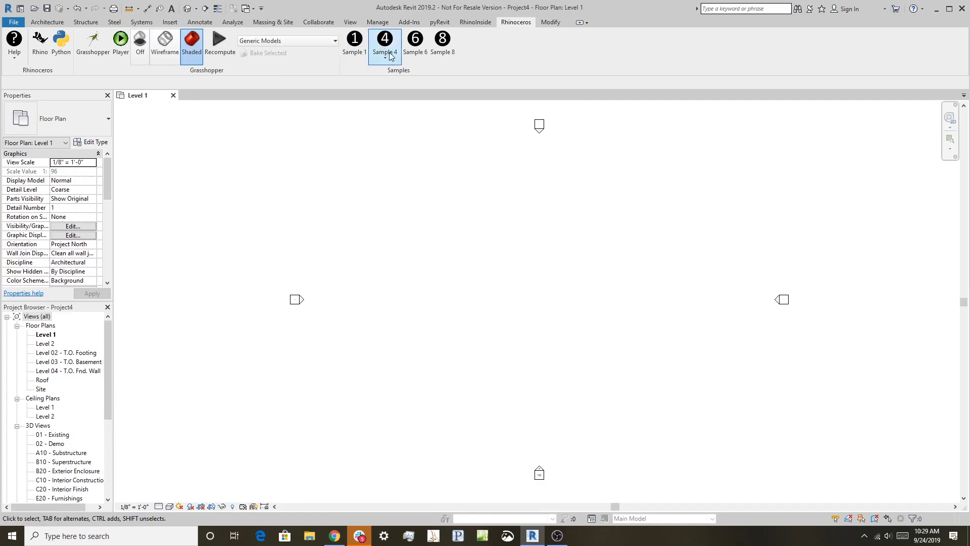
Create the project's default 3D view using the 3D View command on the View ribbon
{"action": "left_click", "coordinate": [442, 45]}
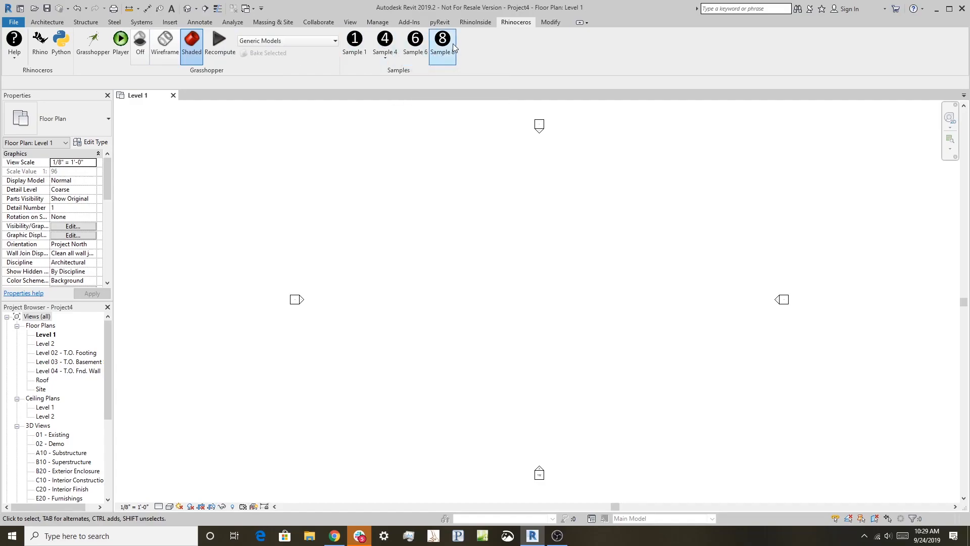
{"action": "mouse_move", "coordinate": [441, 38]}
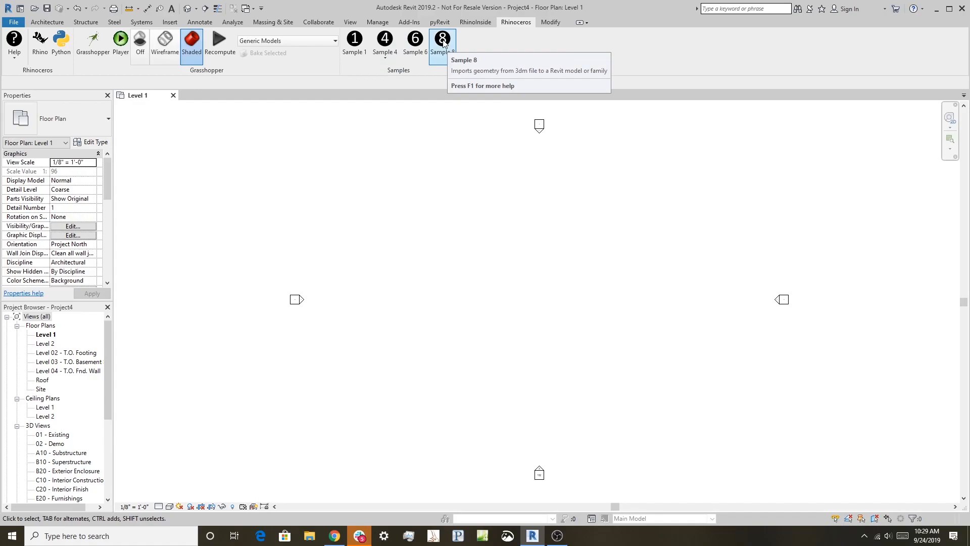
{"action": "left_click", "coordinate": [350, 22]}
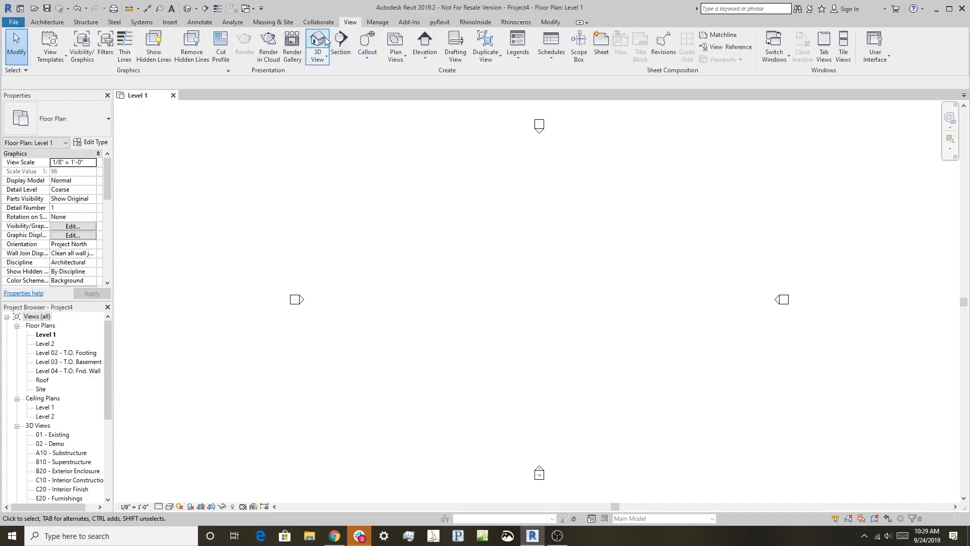
{"action": "left_click", "coordinate": [317, 46]}
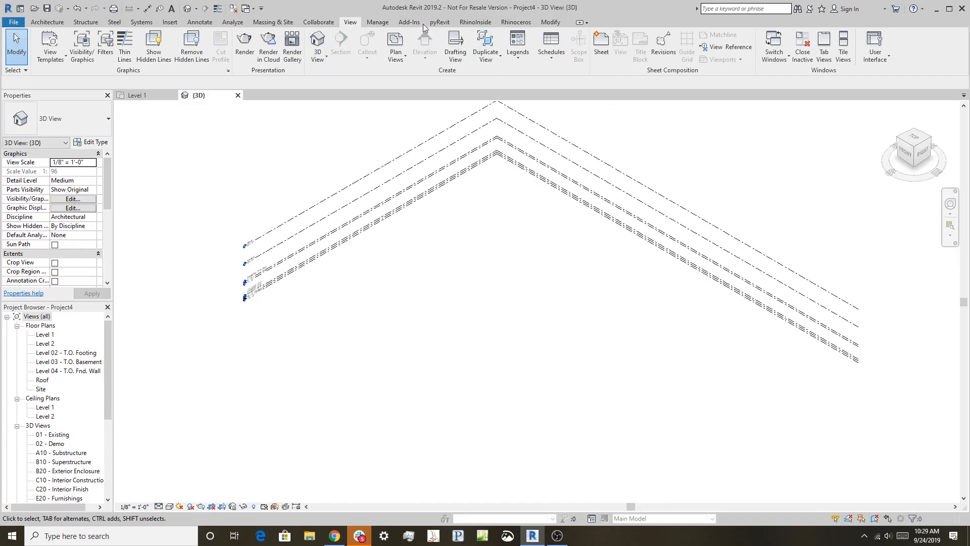
{"action": "left_click", "coordinate": [515, 22]}
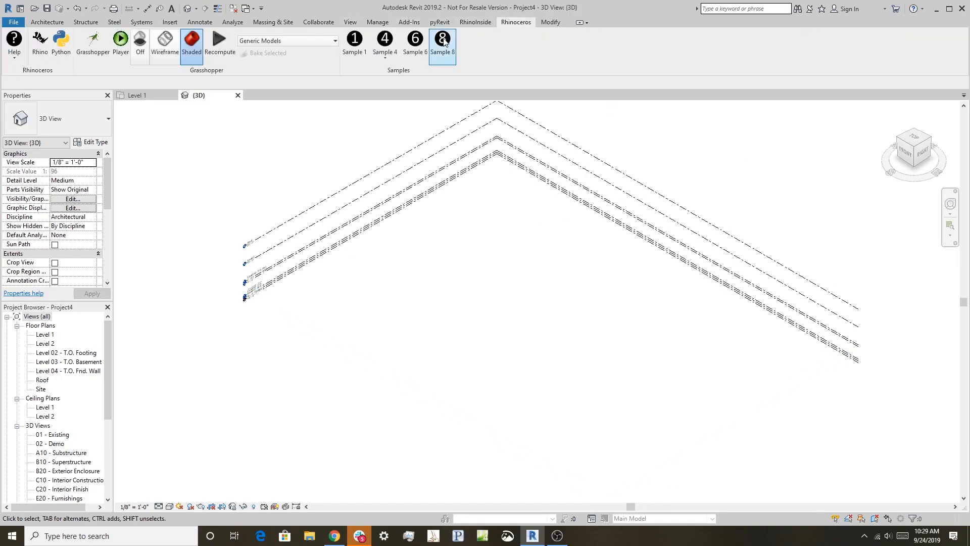
Import Office building.3dm as a generic model using the Rhinoceros Sample 8 command
{"action": "left_click", "coordinate": [441, 39]}
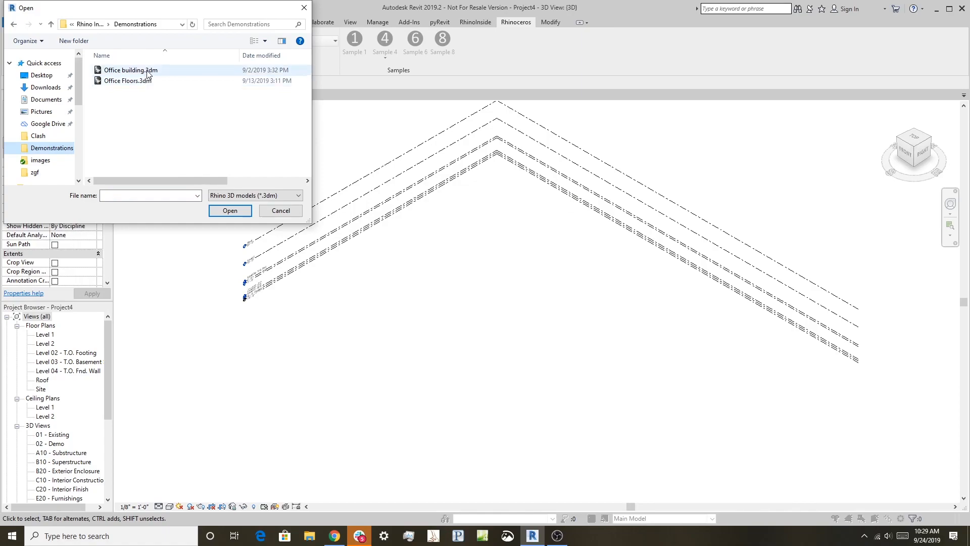
{"action": "left_click", "coordinate": [130, 69]}
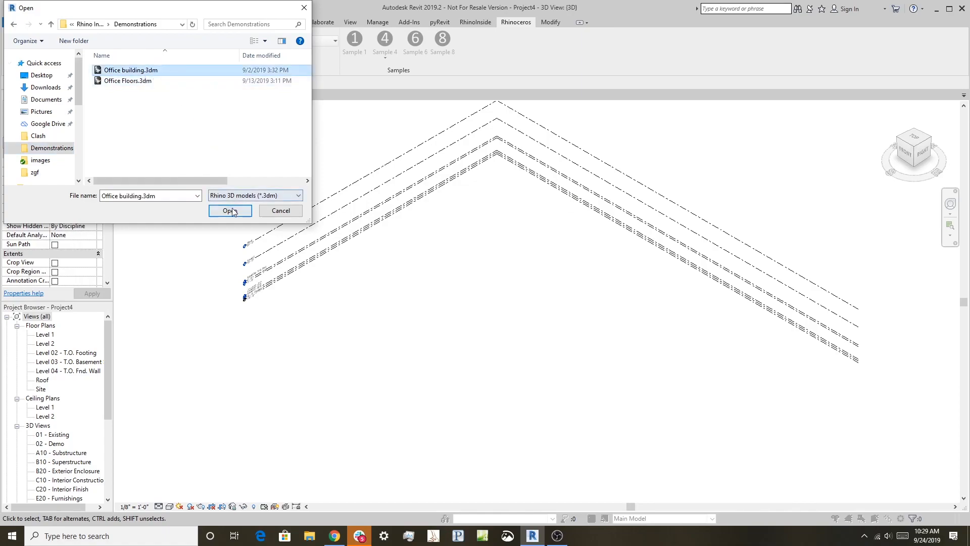
{"action": "left_click", "coordinate": [230, 210]}
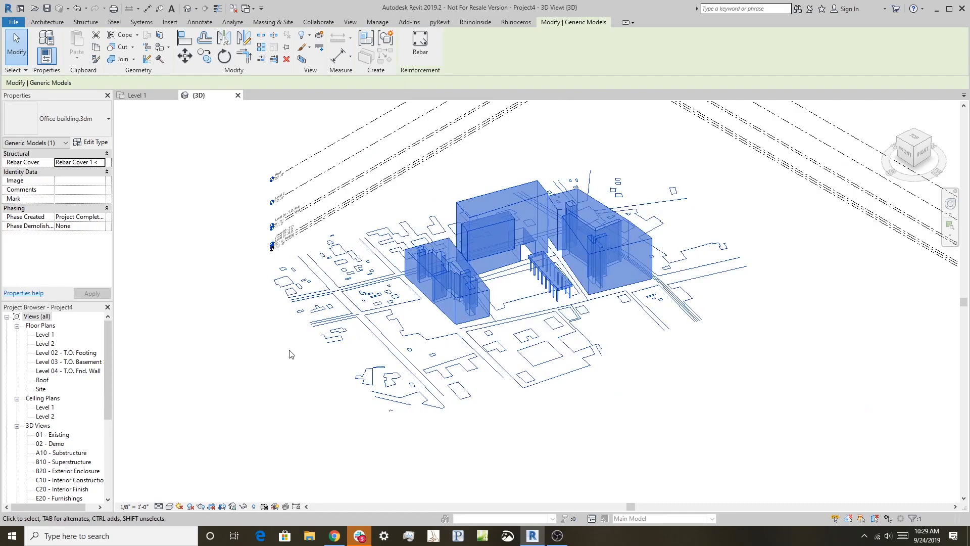
{"action": "left_click", "coordinate": [515, 21]}
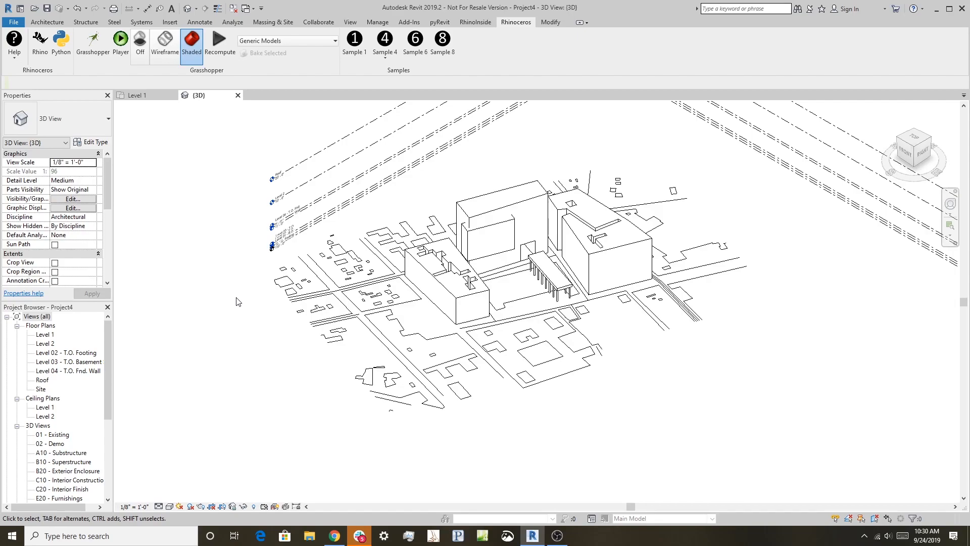
{"action": "mouse_move", "coordinate": [224, 201]}
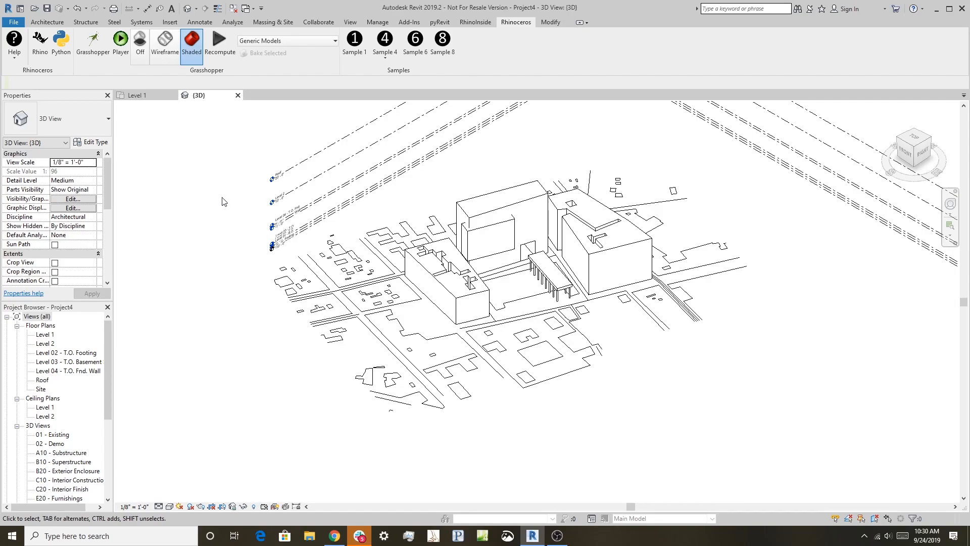